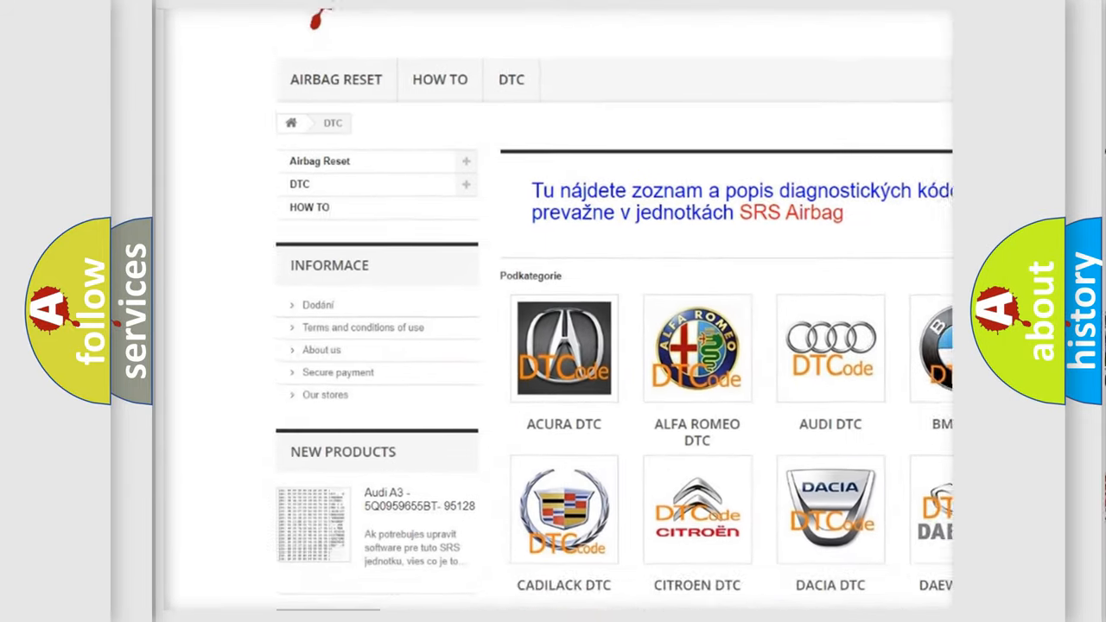
scroll(down, 3)
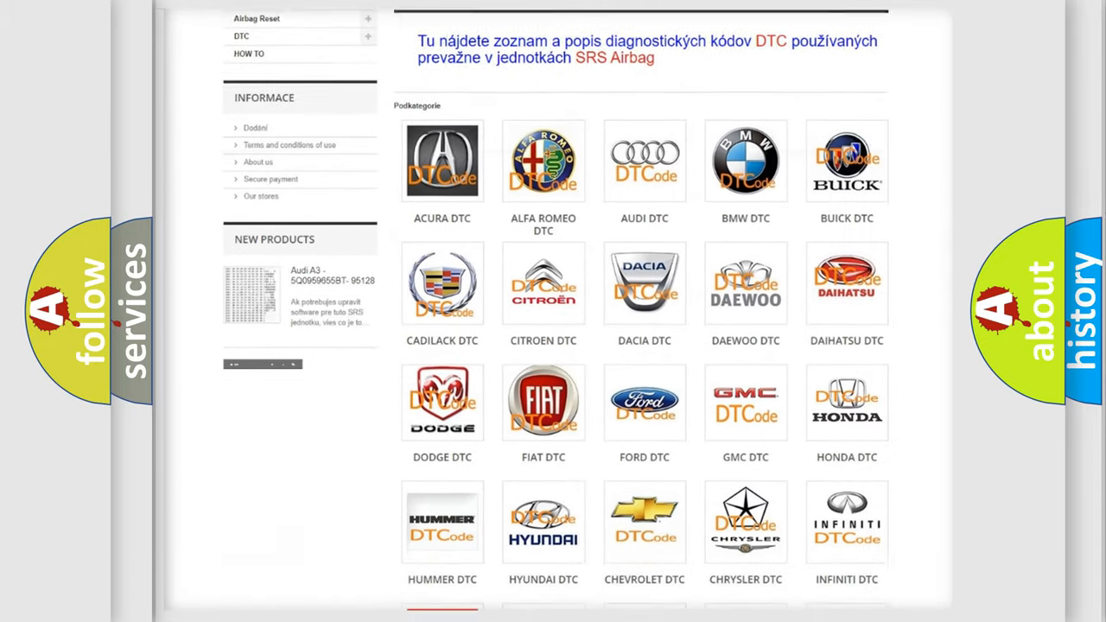
scroll(down, 3)
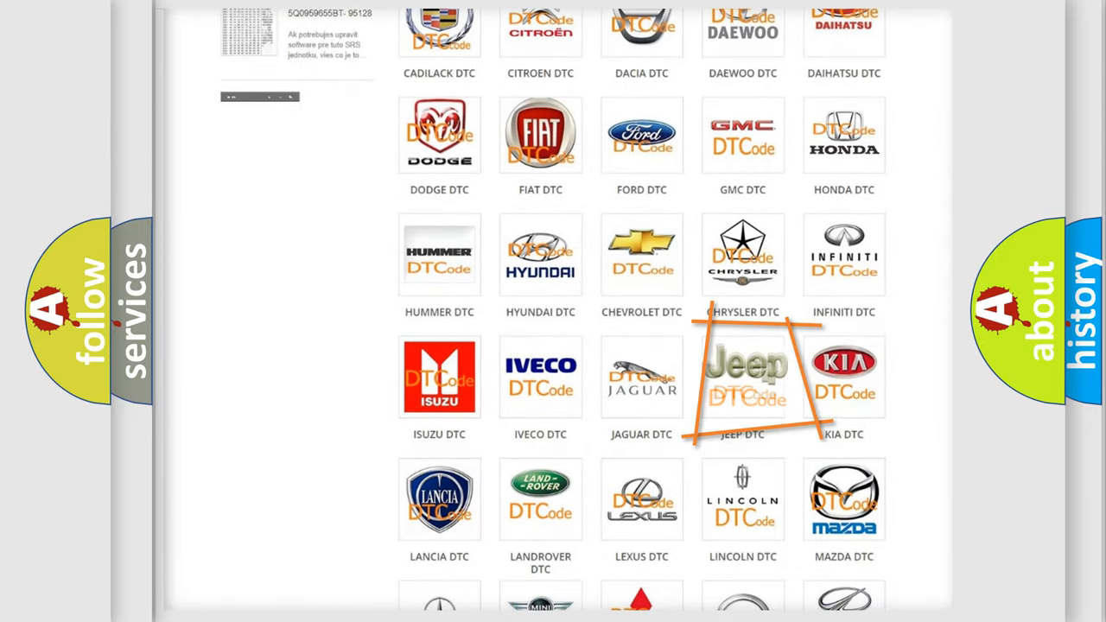